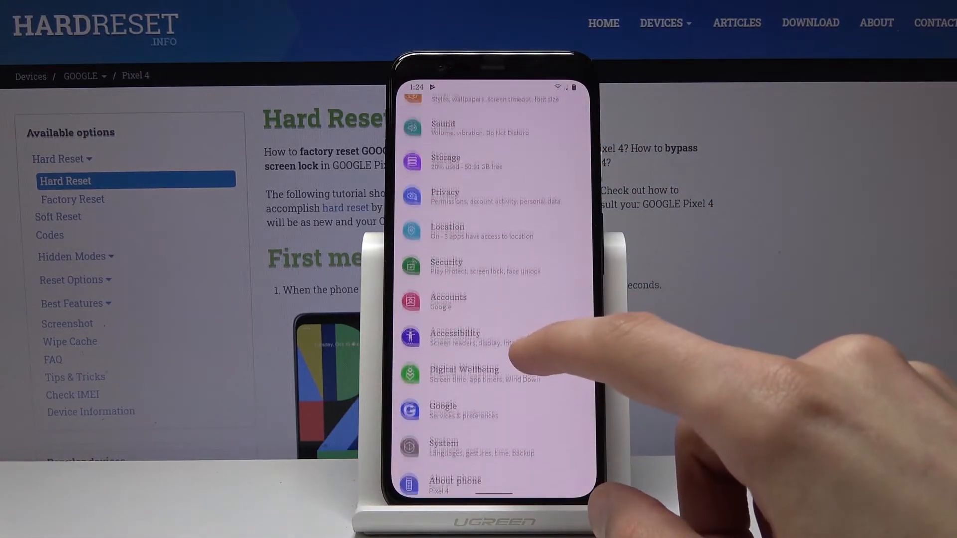
Reach Reset options inside the System page of Settings.
scroll("up", 3)
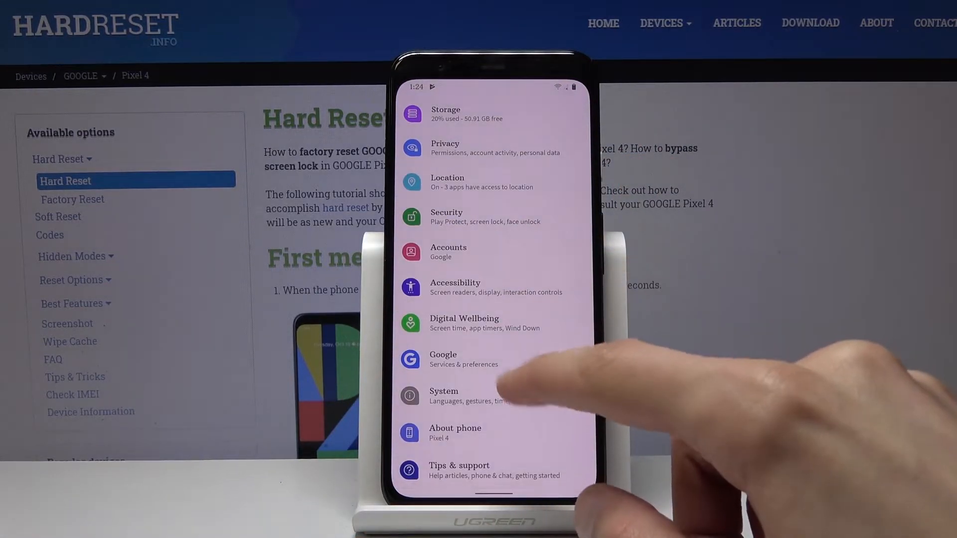
left_click(444, 396)
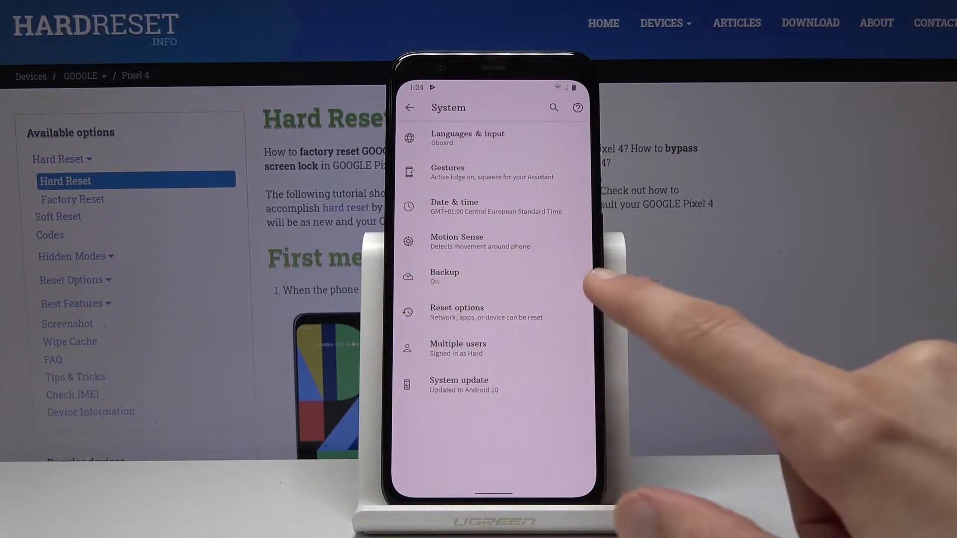
left_click(445, 277)
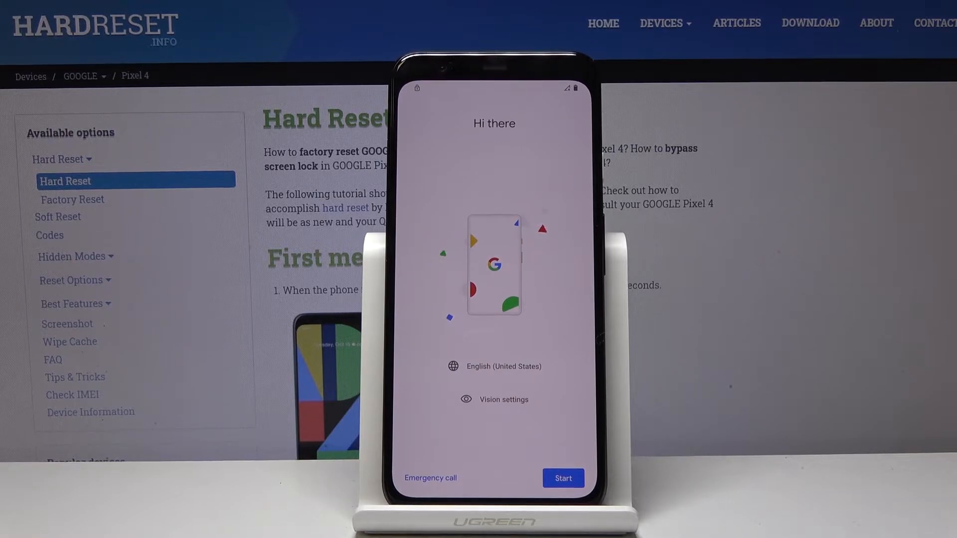
Start phone setup from the Hi there welcome screen.
left_click(562, 477)
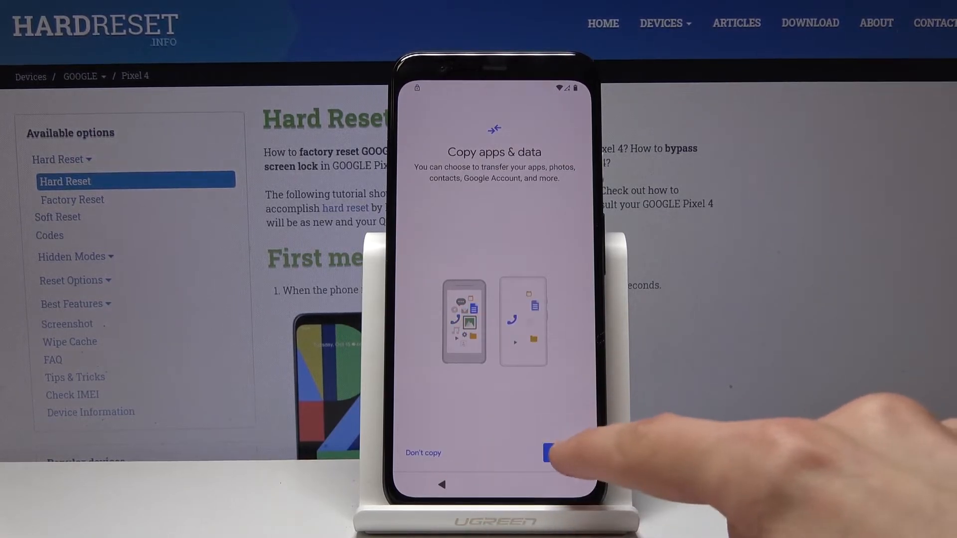
Continue with copying apps and data to reach account verification.
left_click(548, 453)
type("h")
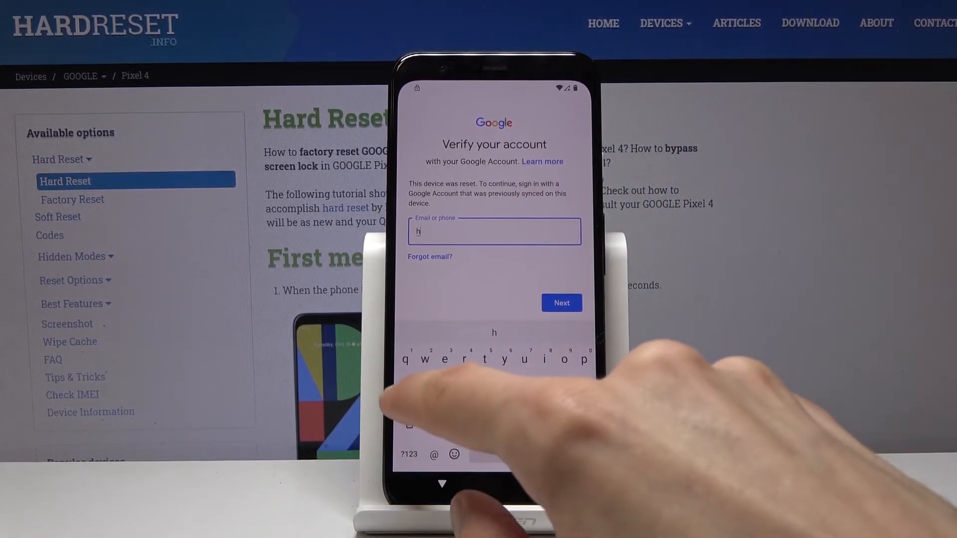
Sign in with the previously synced Google account 'ardrinfo1' and continue verification.
type("ardreset")
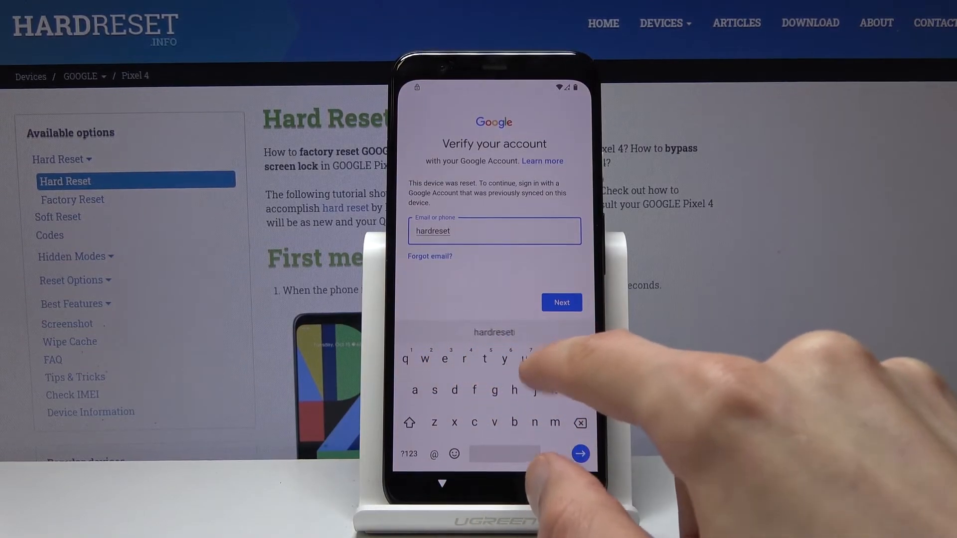
type("info")
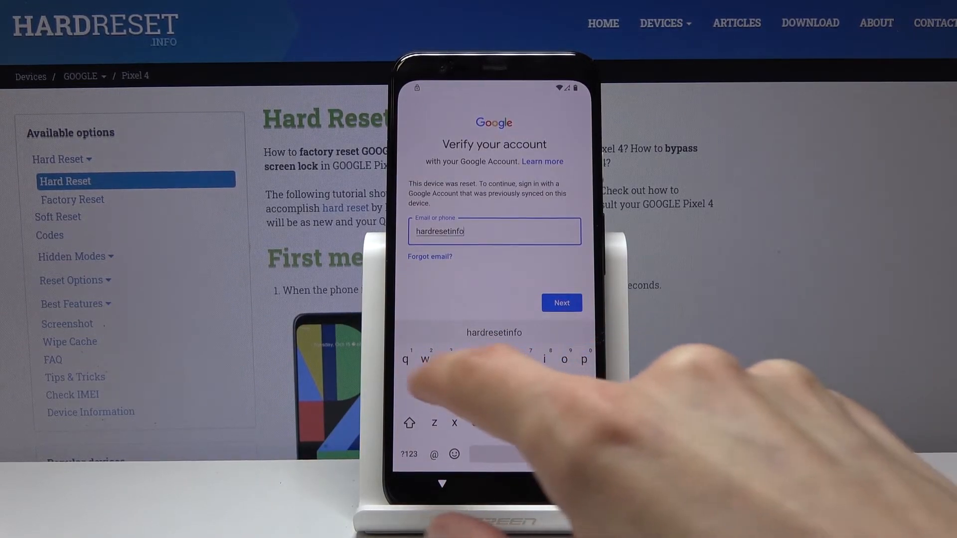
type("1")
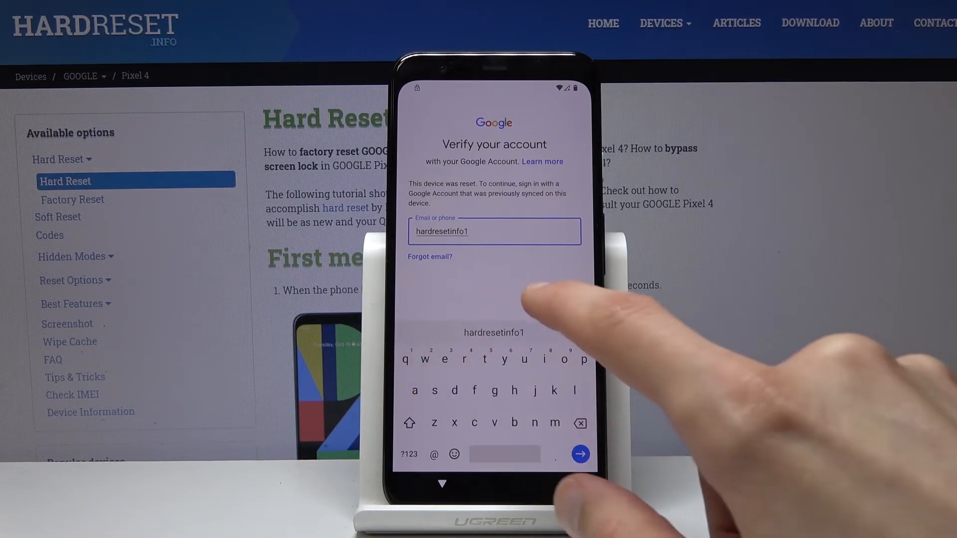
left_click(580, 453)
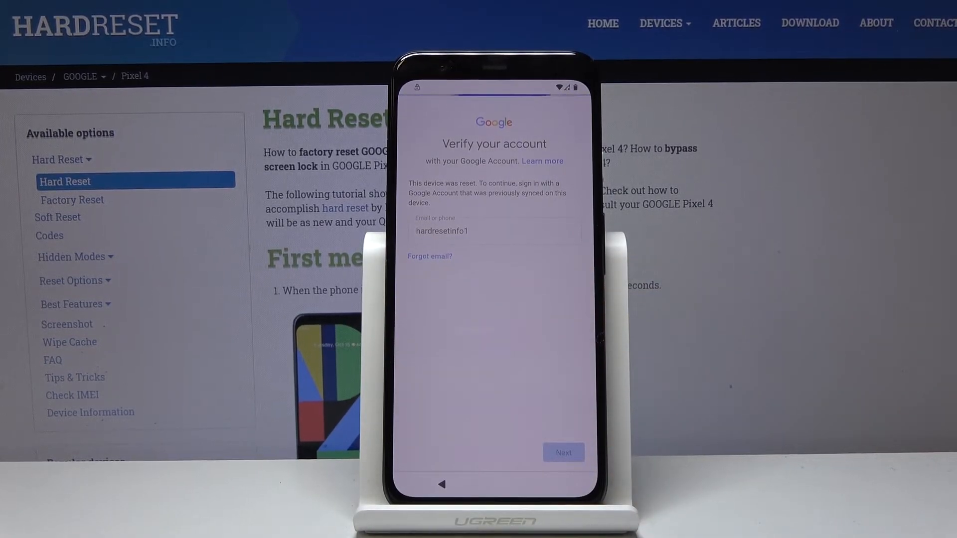
left_click(562, 453)
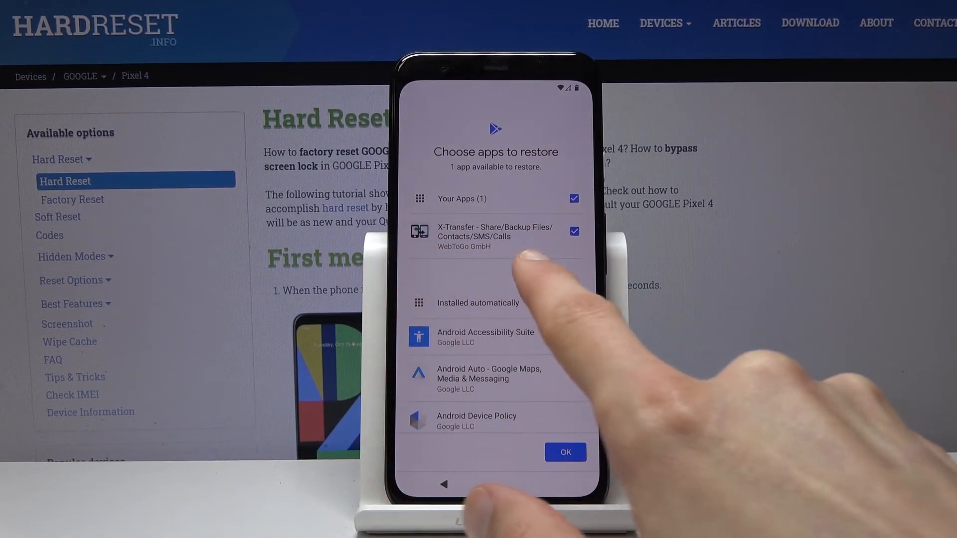
Continue past app restore to the Google Services page with Drive backup on.
left_click(564, 452)
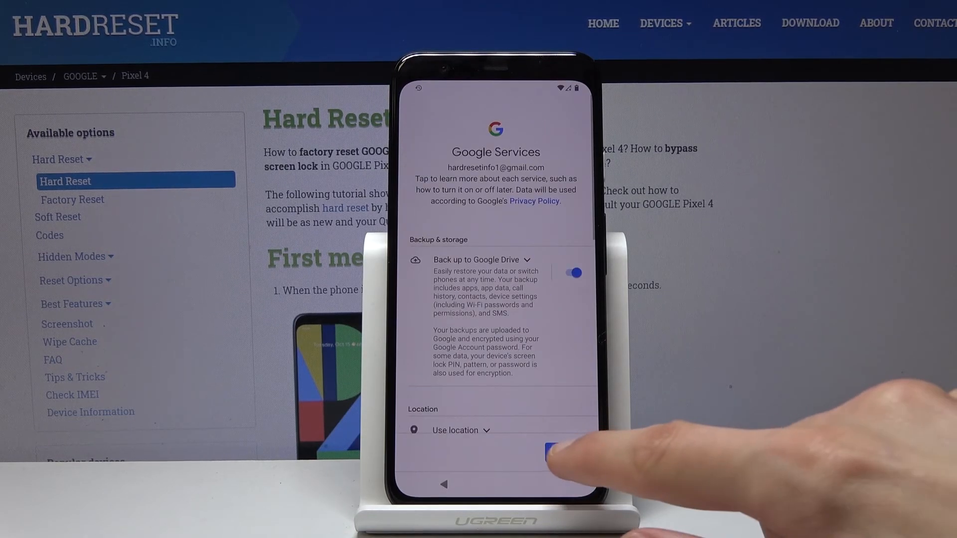
Accept Google Services settings, skip the screen lock, and continue setup.
scroll("down", 3)
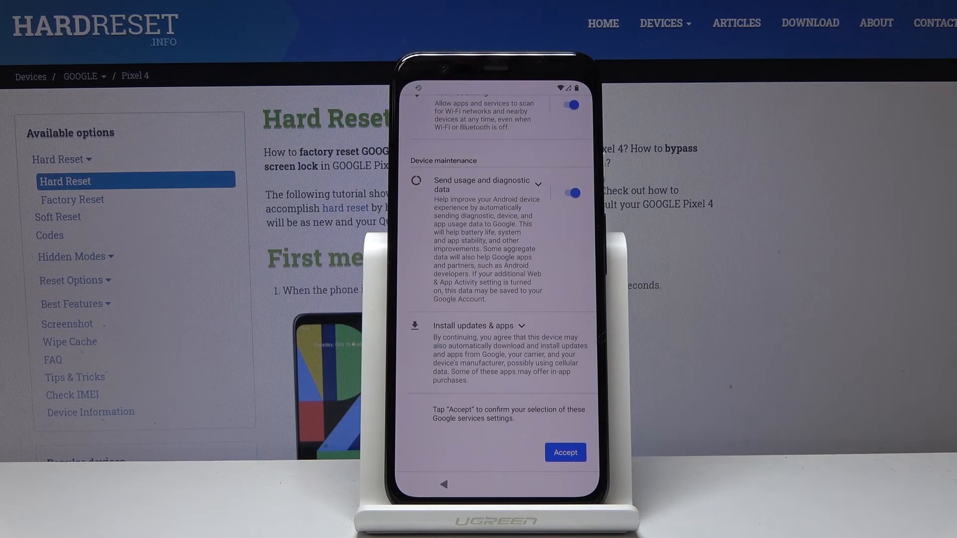
left_click(564, 453)
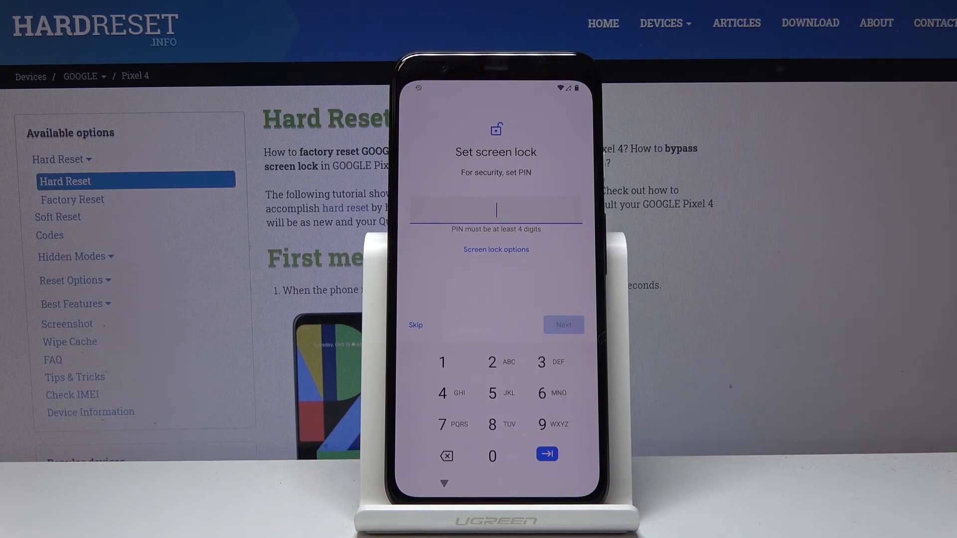
left_click(415, 325)
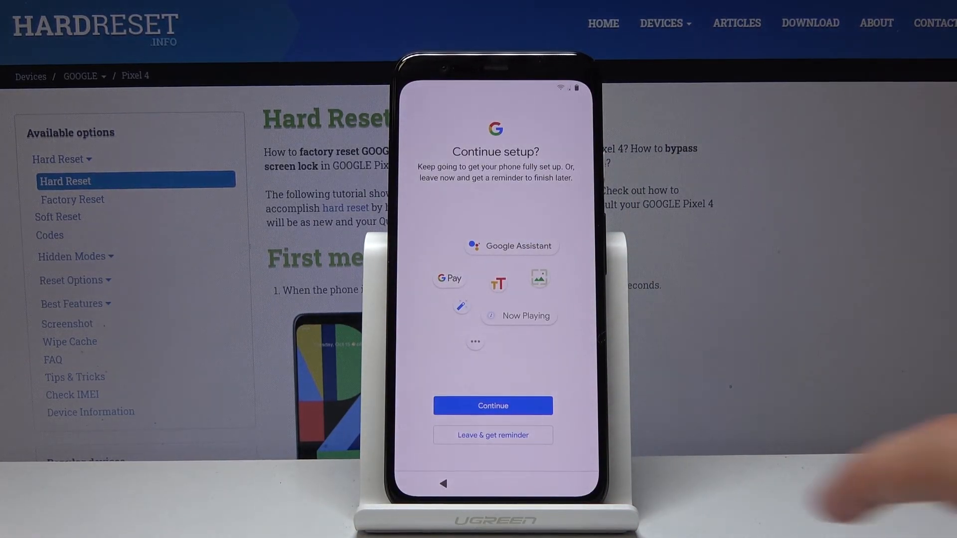
left_click(492, 406)
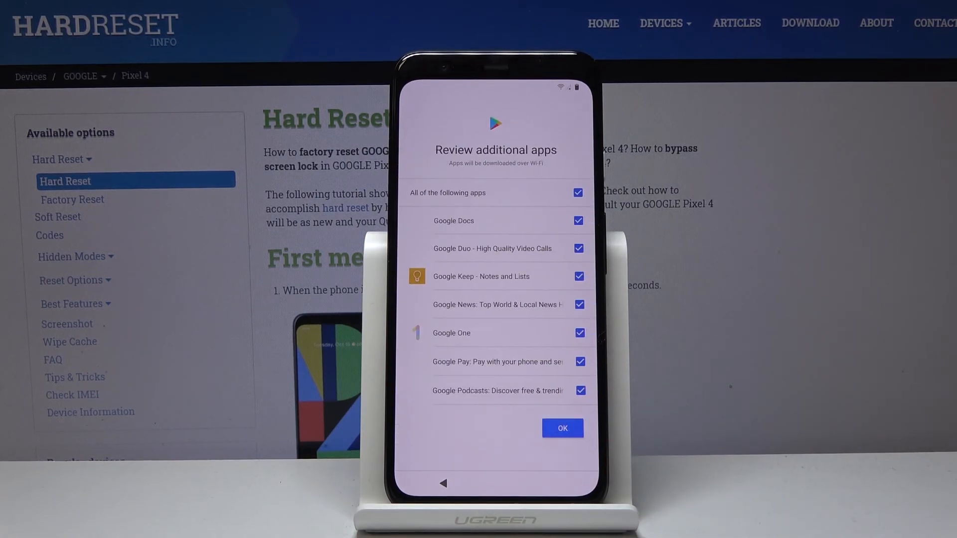
Deselect all additional app downloads and confirm with OK.
left_click(577, 193)
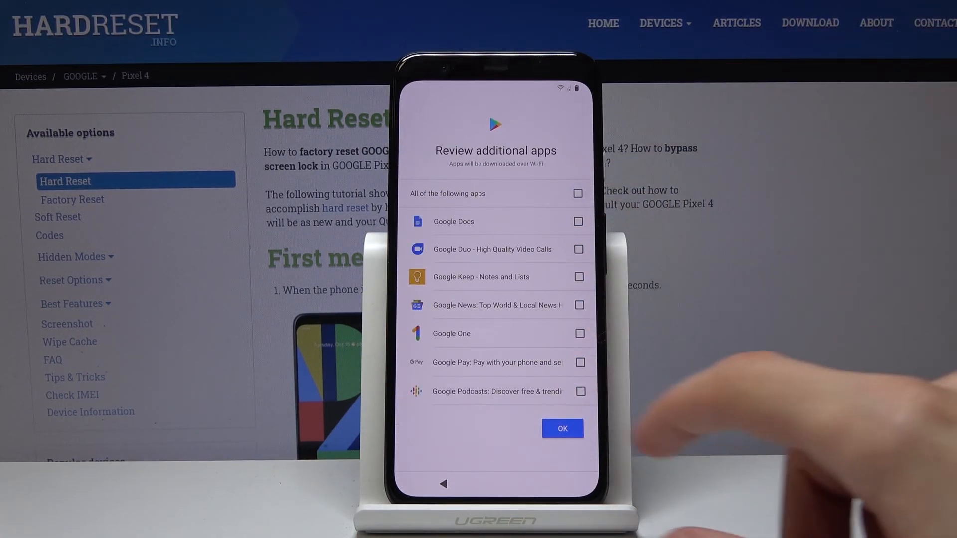
left_click(561, 429)
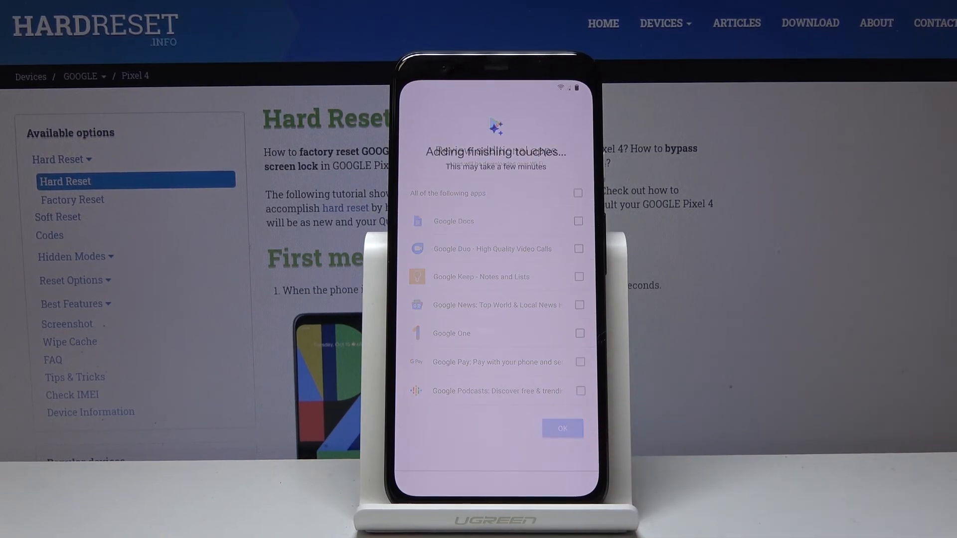
left_click(561, 427)
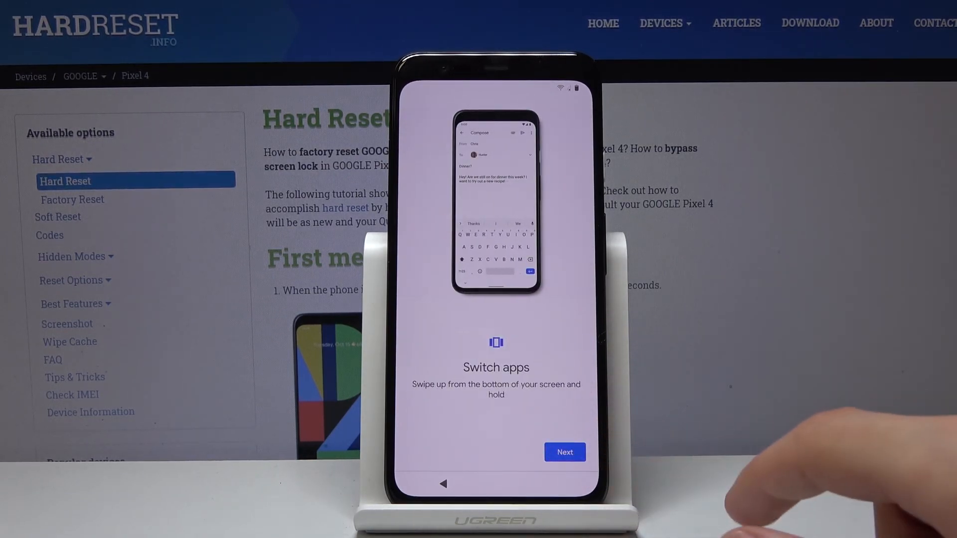
Advance through the Switch apps and Go back gesture tips to All set.
left_click(564, 452)
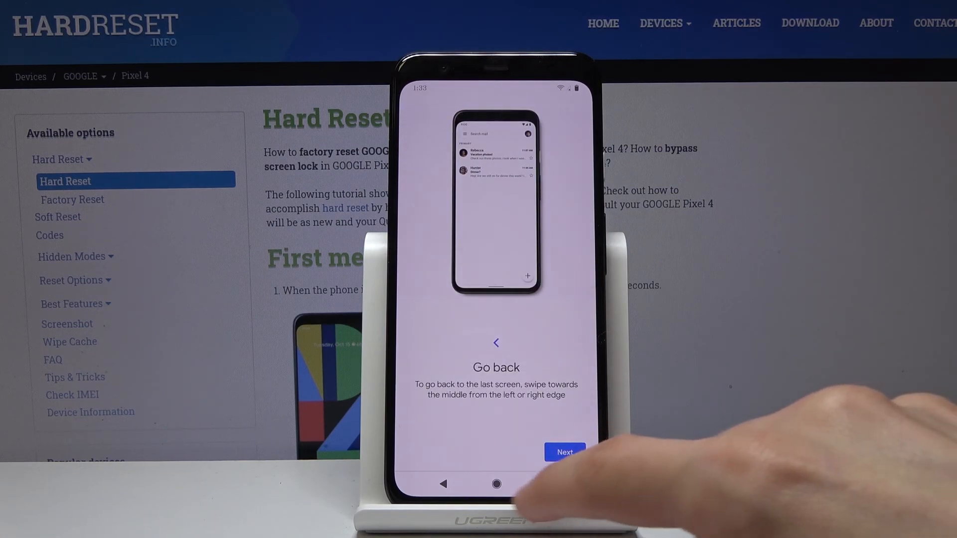
left_click(564, 453)
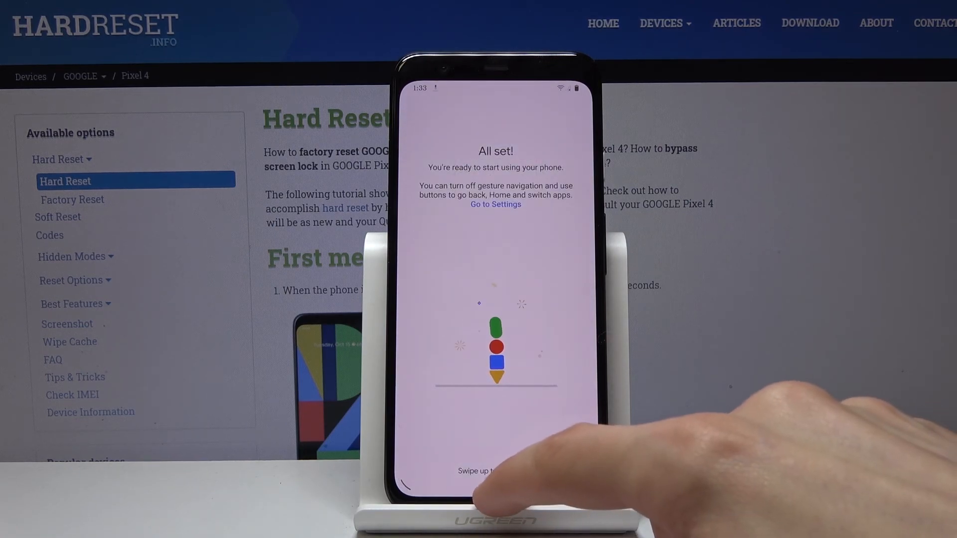